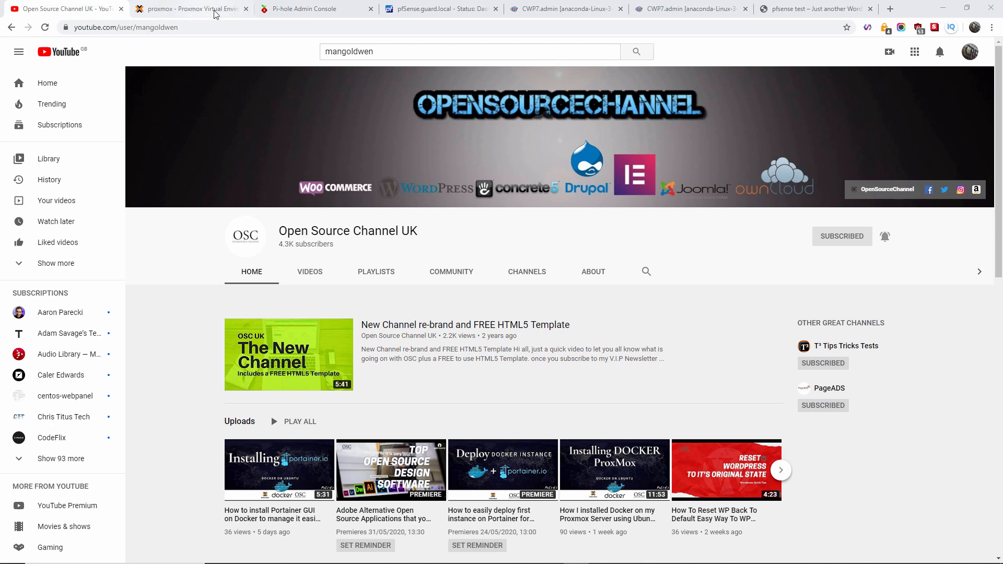
- View the pfSense VM console in Proxmox, then the CWP7 account list
click(189, 9)
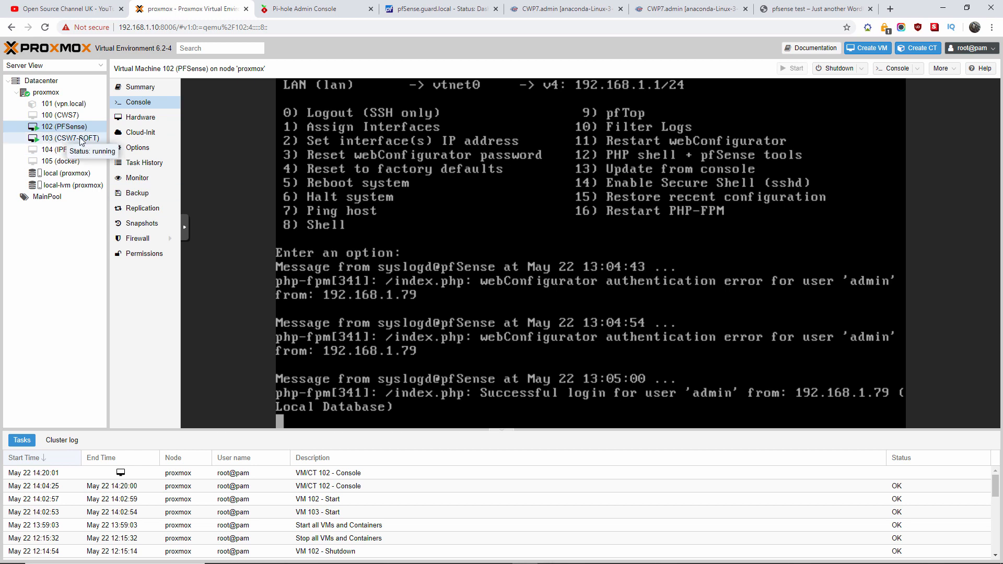
mouse_move(454, 9)
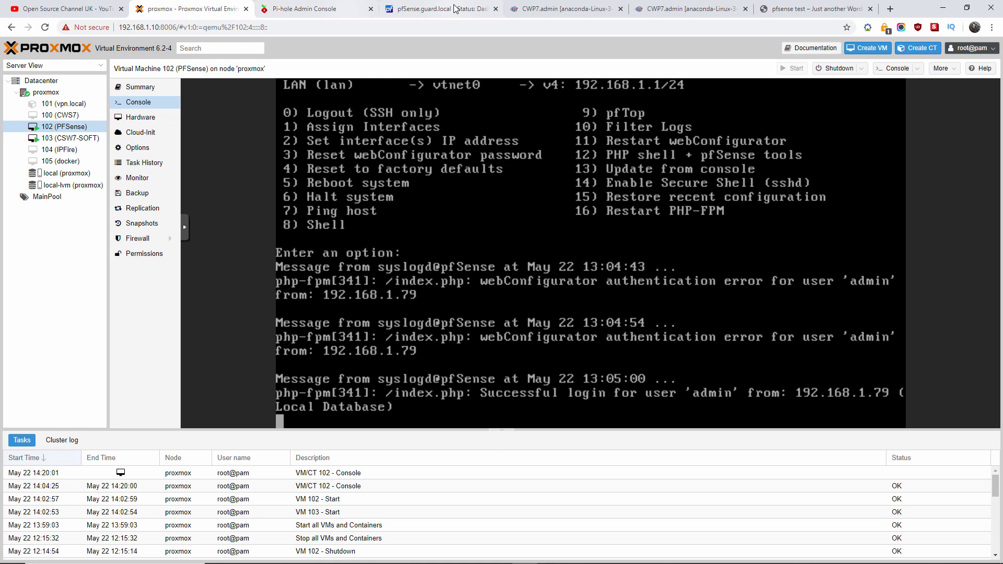
click(563, 8)
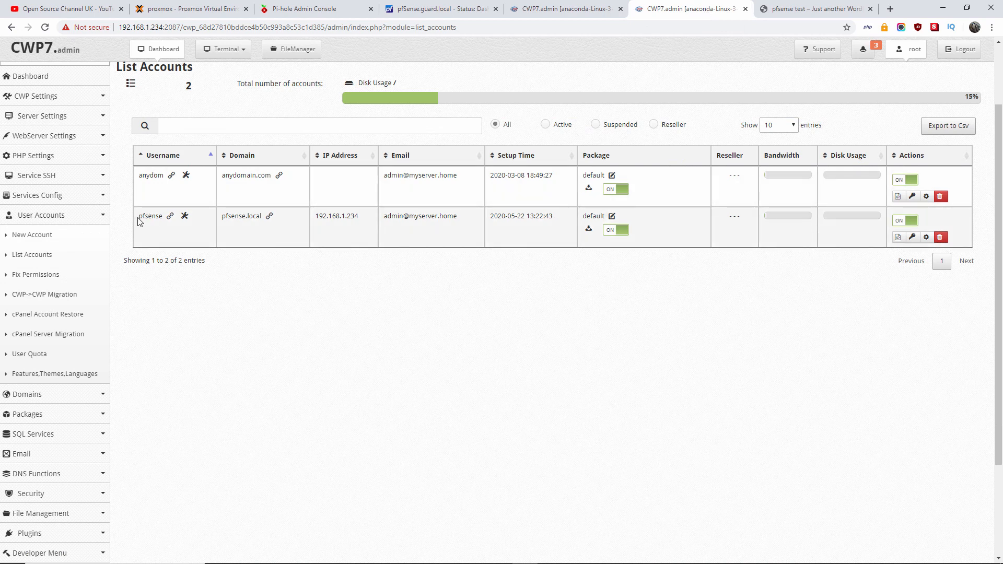
- Pick out the pfsense account and its IP 192.168.1.234 in CWP7, then return to YouTube
double_click(150, 215)
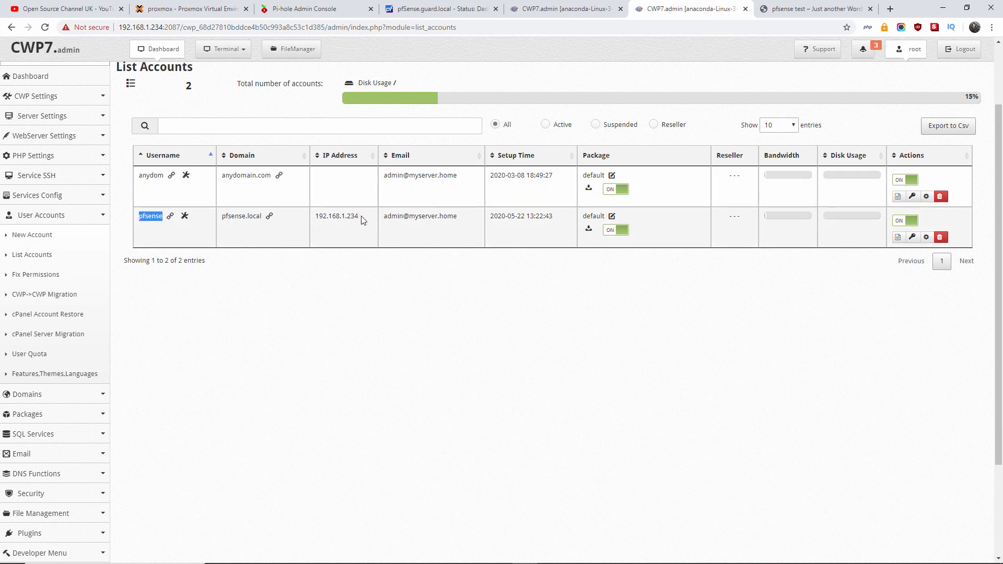
double_click(335, 215)
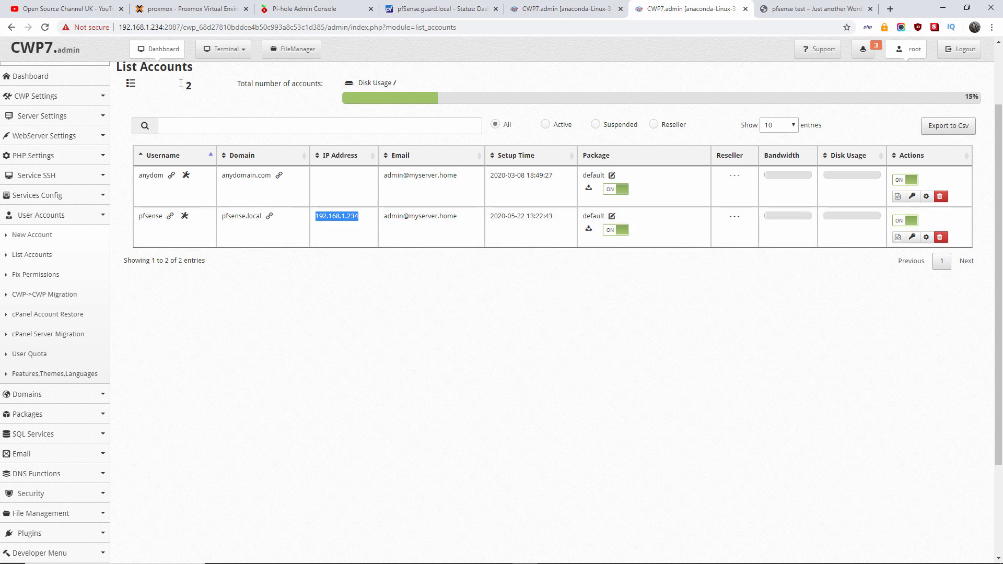
click(64, 9)
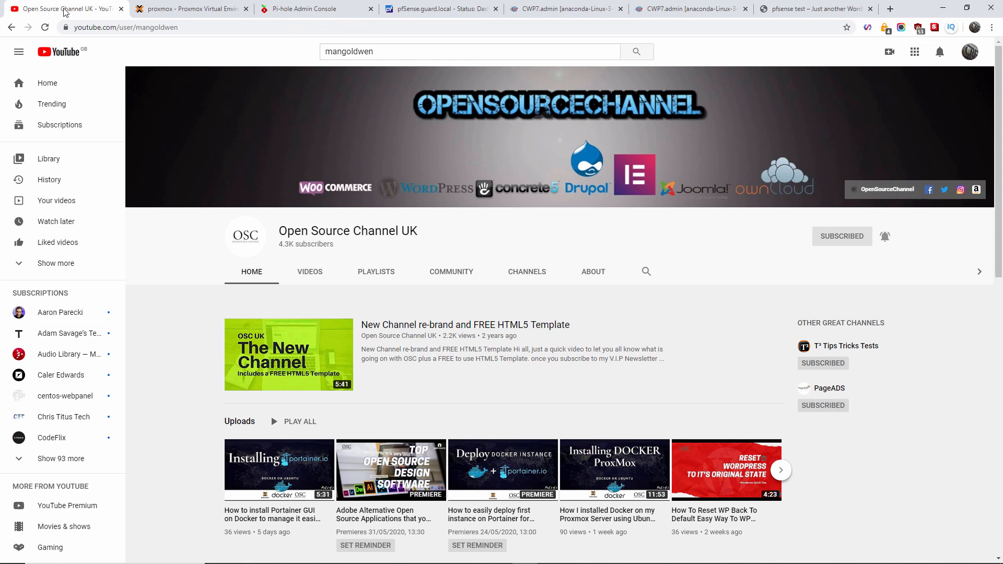
mouse_move(838, 252)
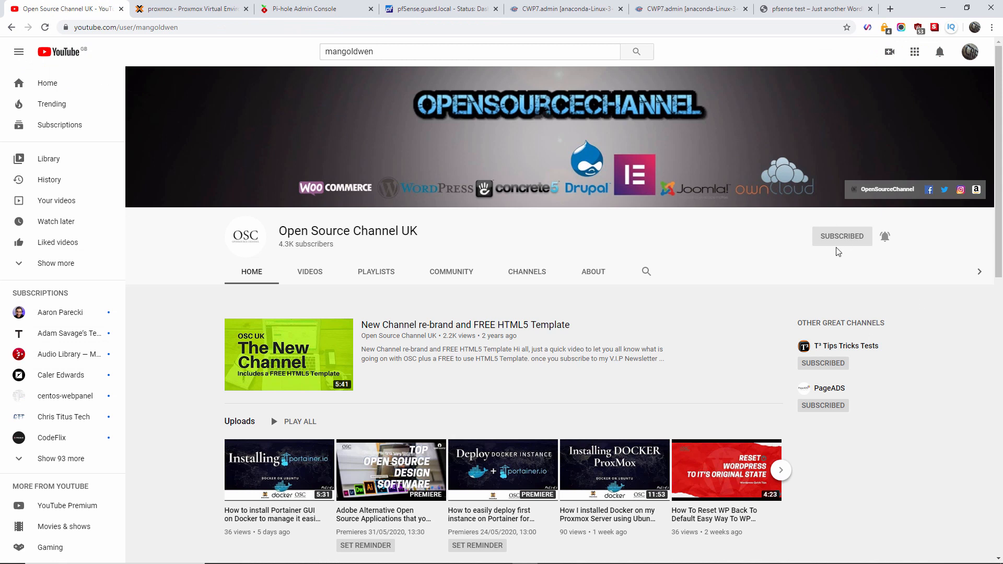
mouse_move(886, 236)
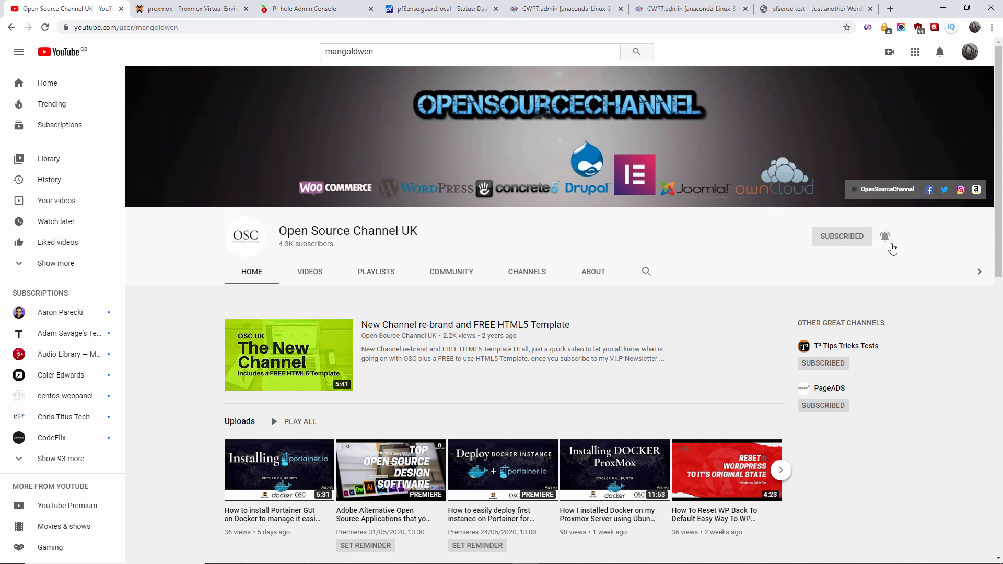
- Close the YouTube tab and show the pfSense dashboard's Interfaces panel with WAN 192.168.1.239
click(313, 8)
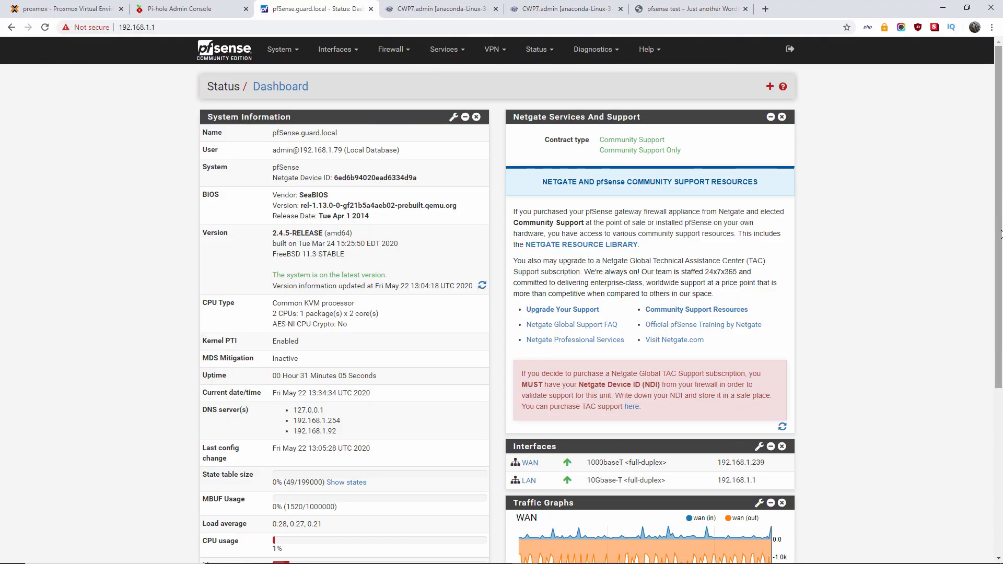
scroll(down, 3)
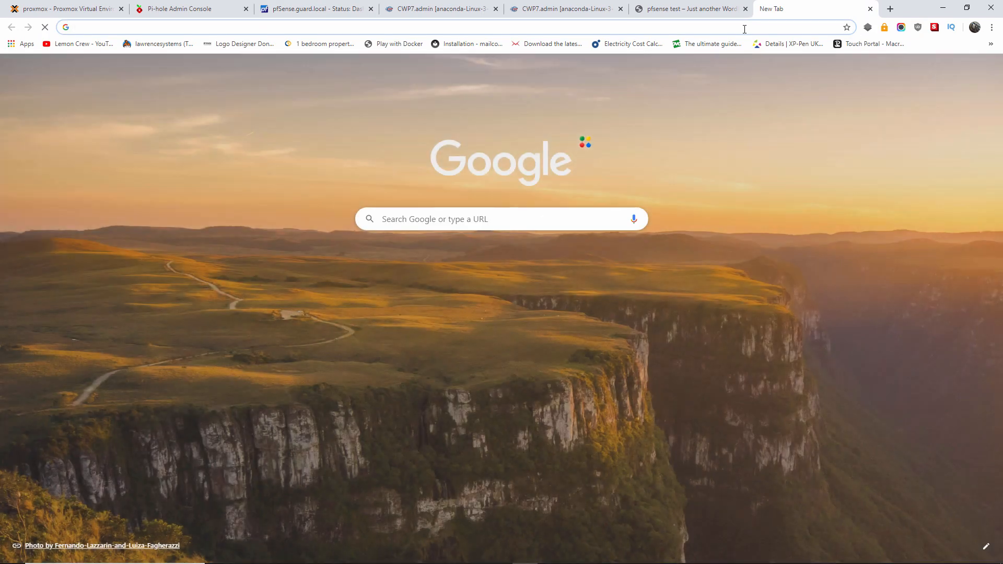
- Try 192.168.1.239 in a new tab and check the pfsense.local WordPress test site loads
text(192.168.1.92)
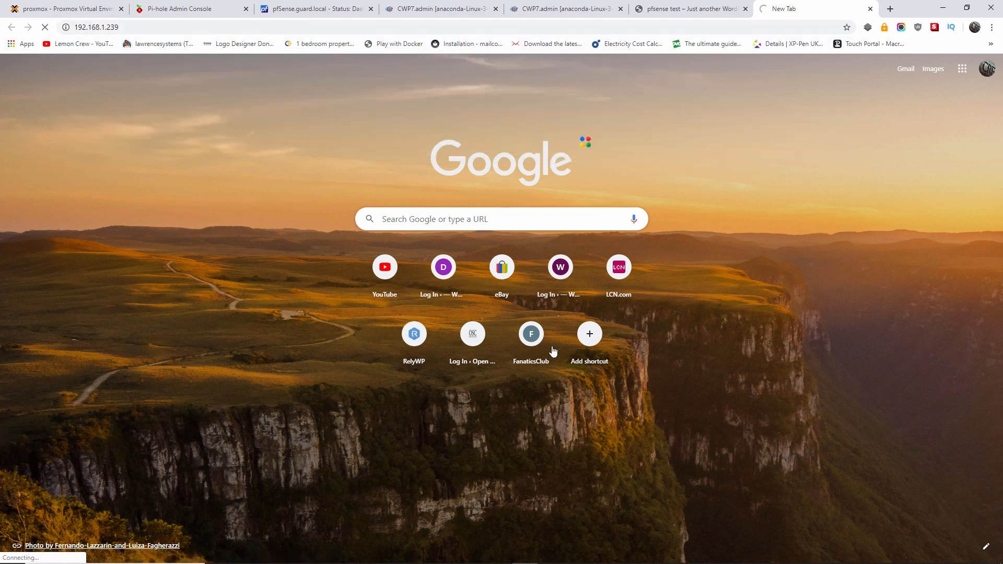
mouse_move(697, 10)
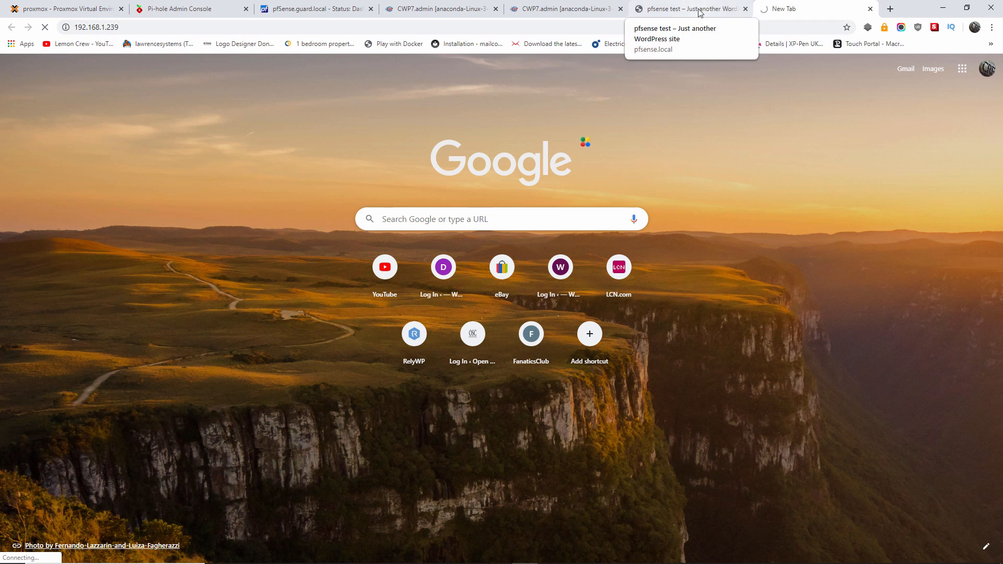
click(688, 8)
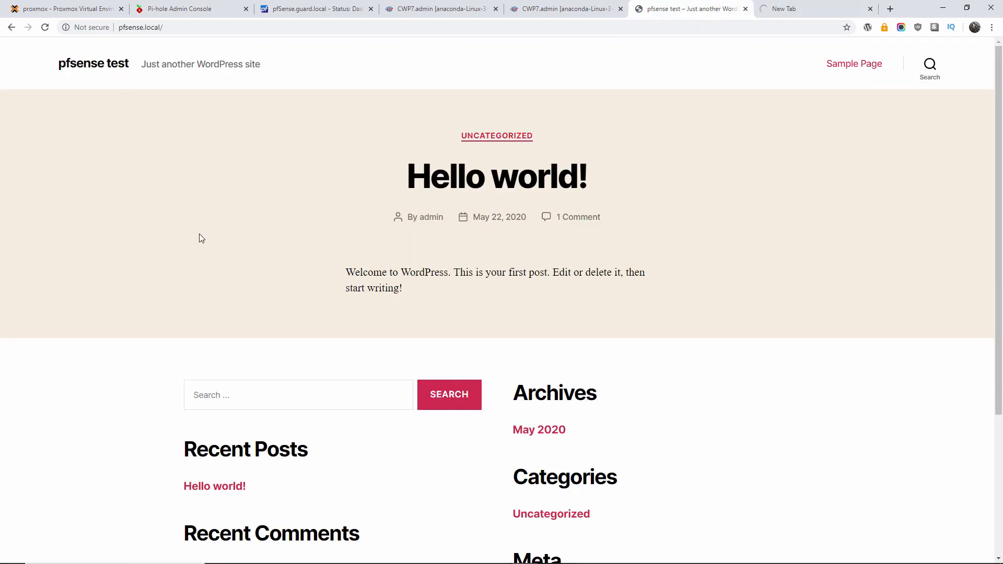
click(141, 27)
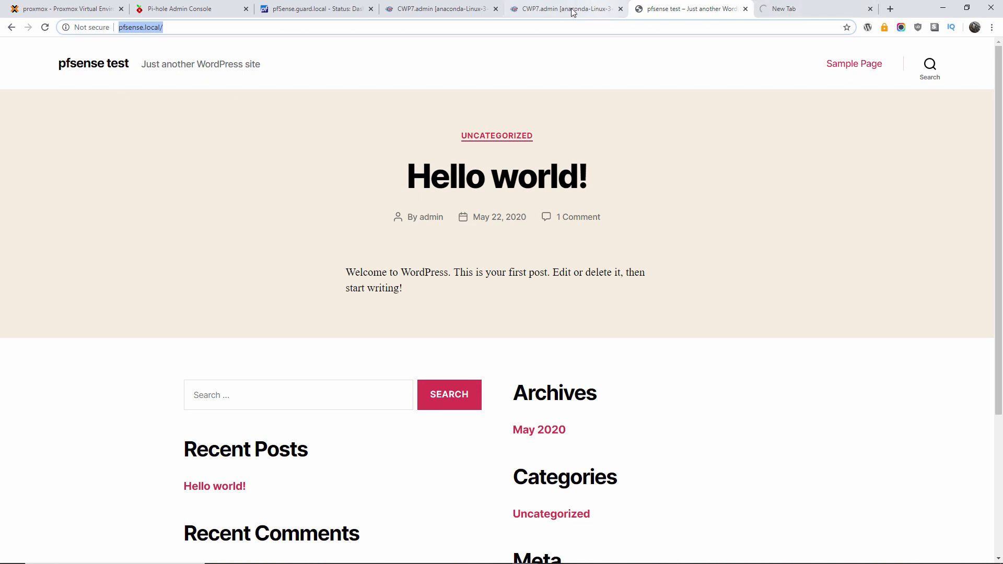
- Compare with the CWP7 account list, revisit the timed-out 192.168.1.239 page, then go to Pi-hole
click(563, 8)
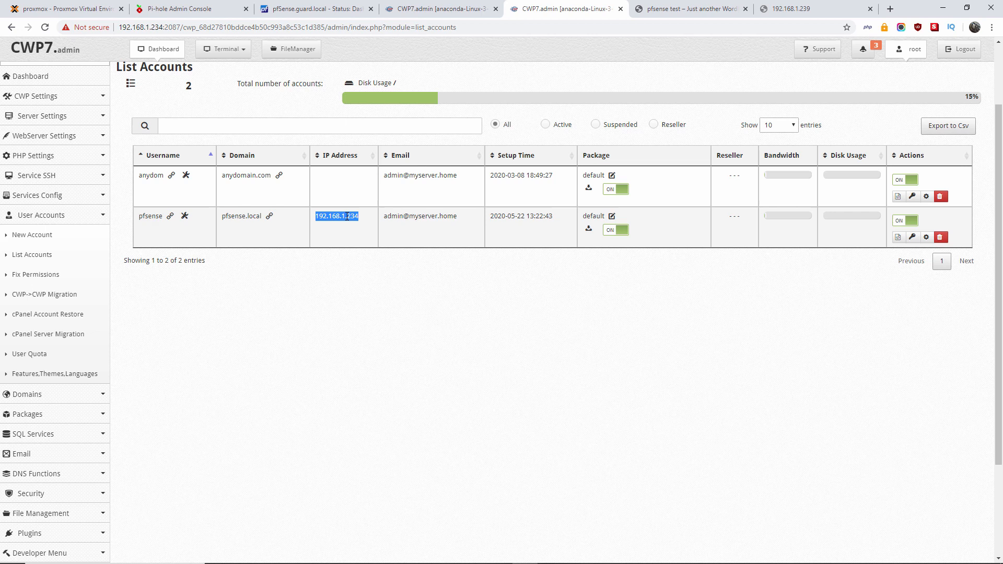
click(787, 8)
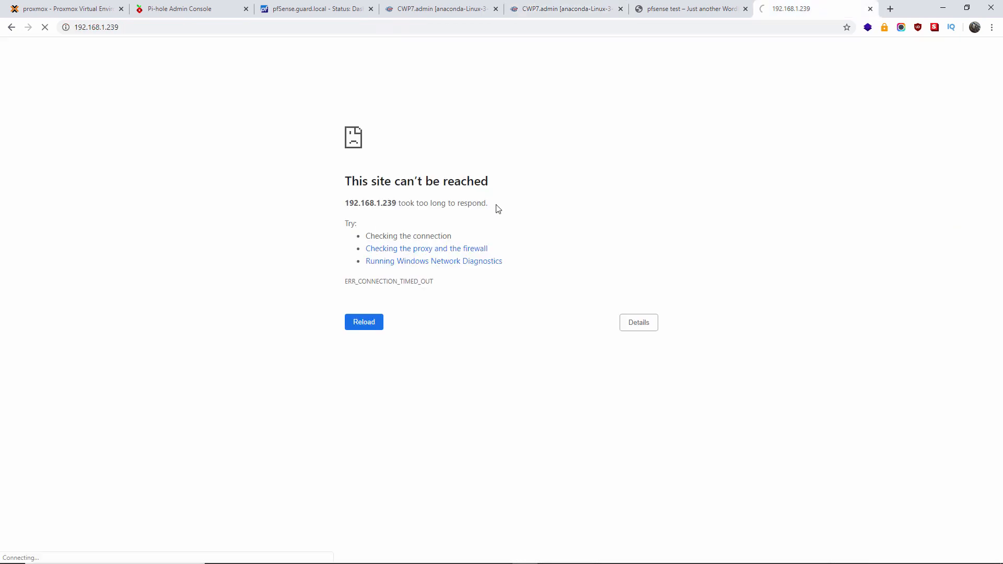
mouse_move(338, 225)
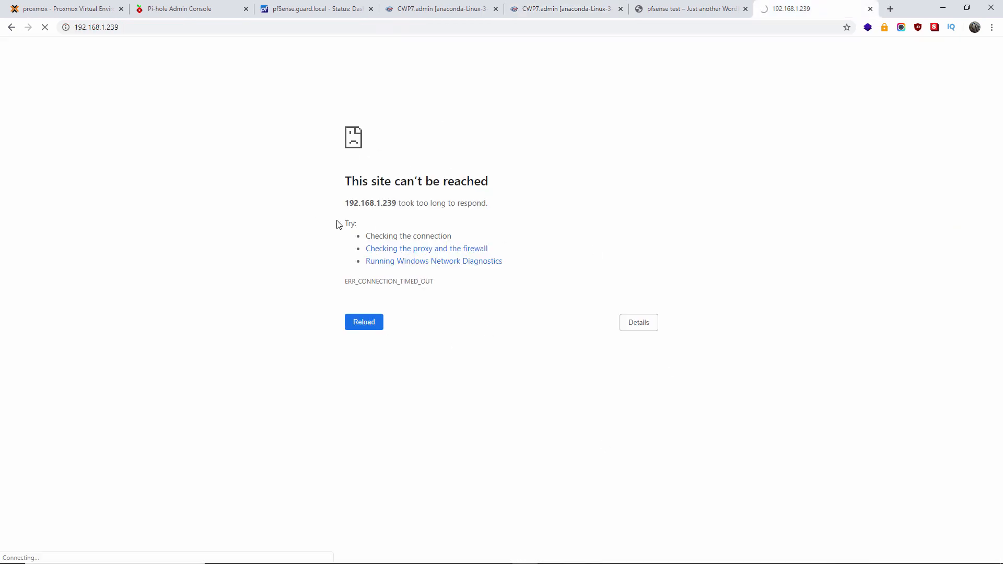
click(186, 8)
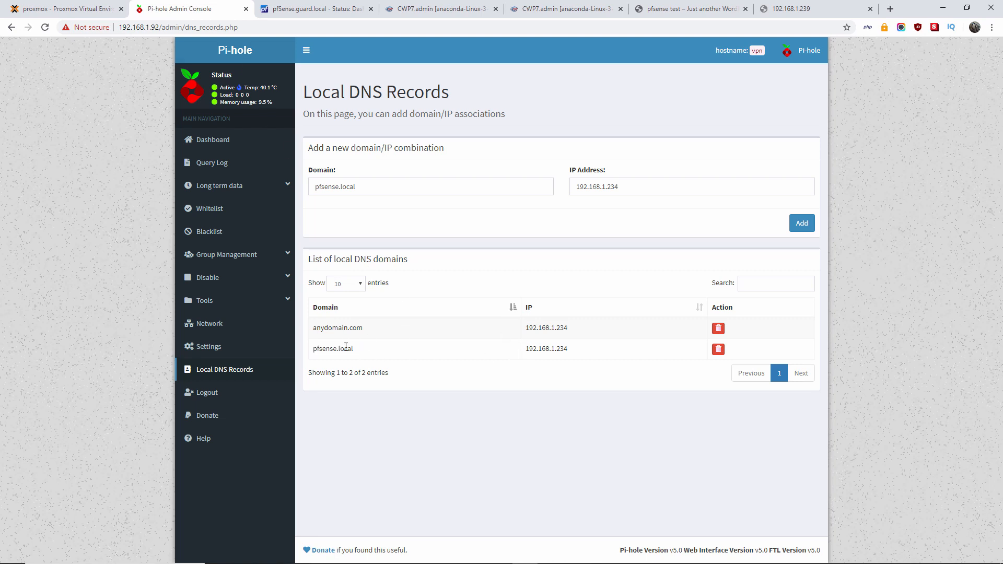
- Replace the pfsense.local Local DNS record's IP 192.168.1.234 with 192.168.1.239 in Pi-hole
double_click(333, 349)
text(9)
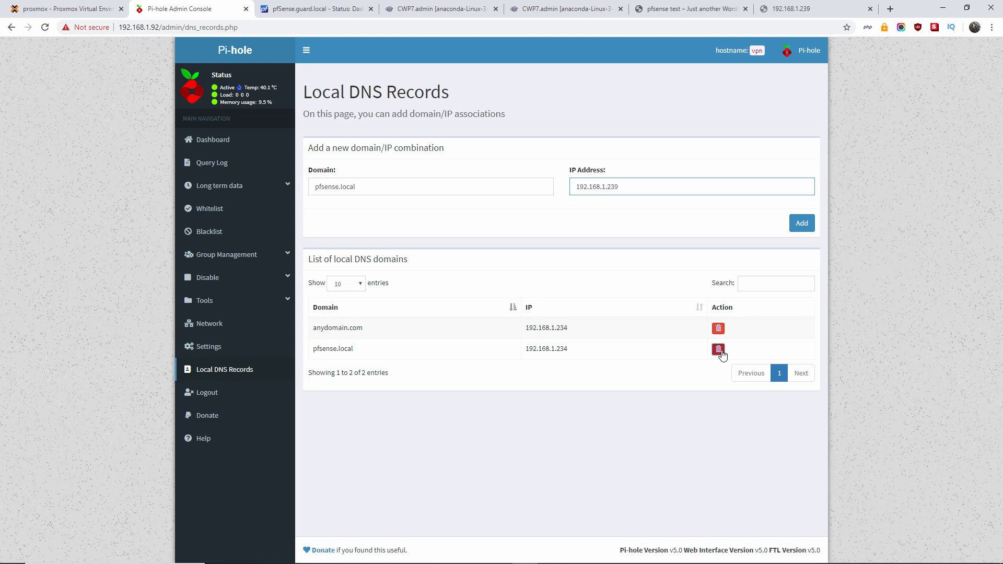
click(718, 349)
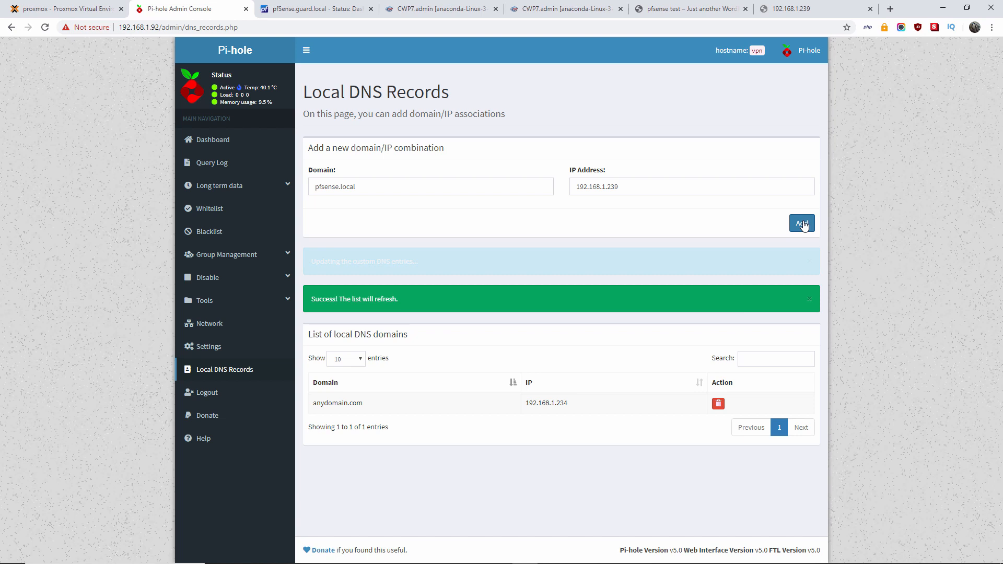
click(802, 224)
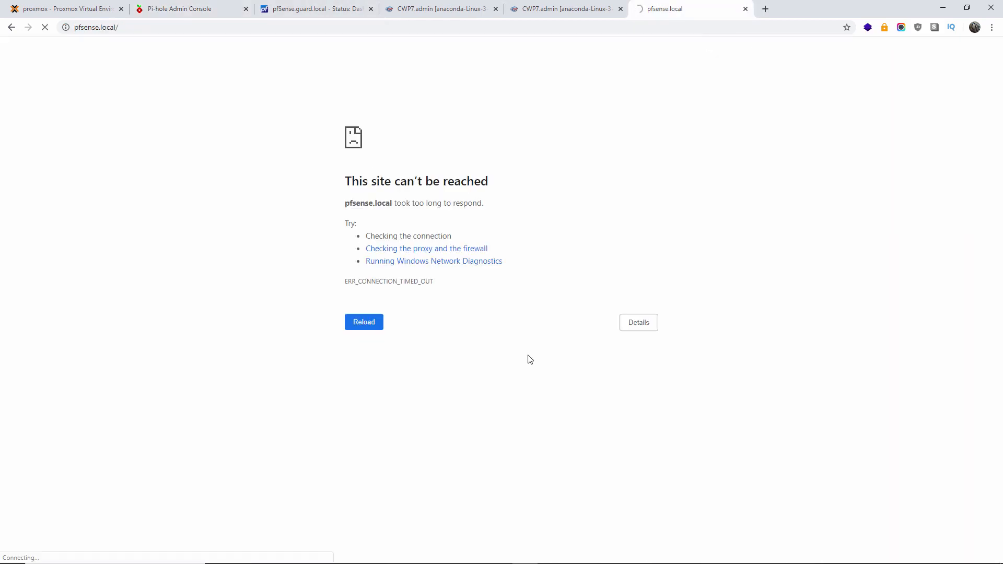
mouse_move(294, 252)
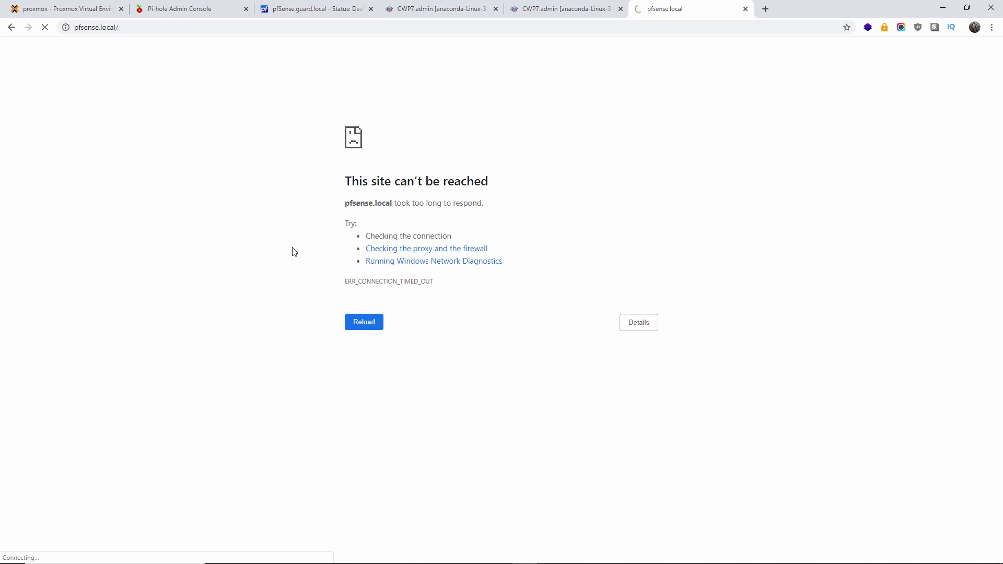
- Confirm pfsense.local still times out against the CWP7 list, then return to the pfSense dashboard
click(563, 9)
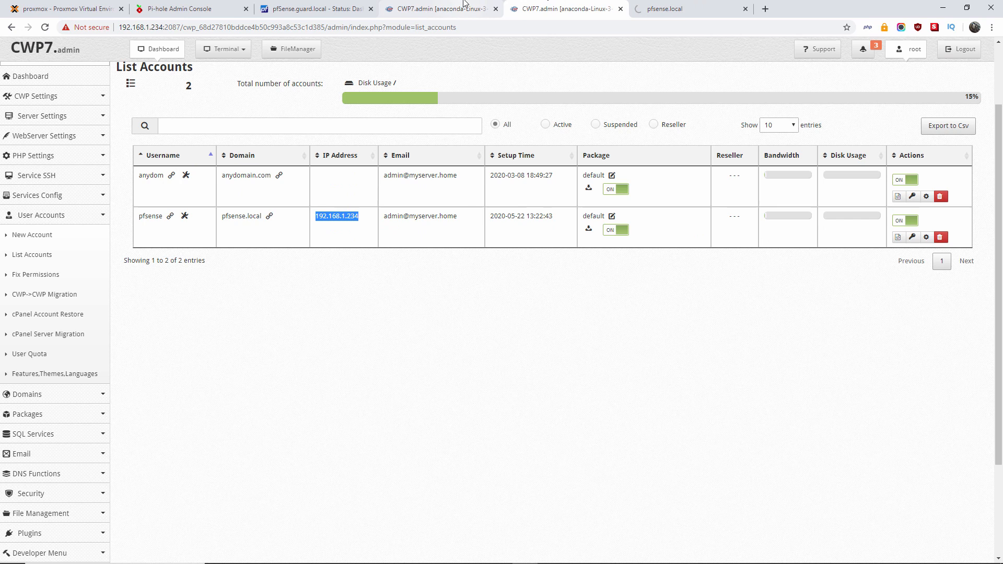
click(685, 8)
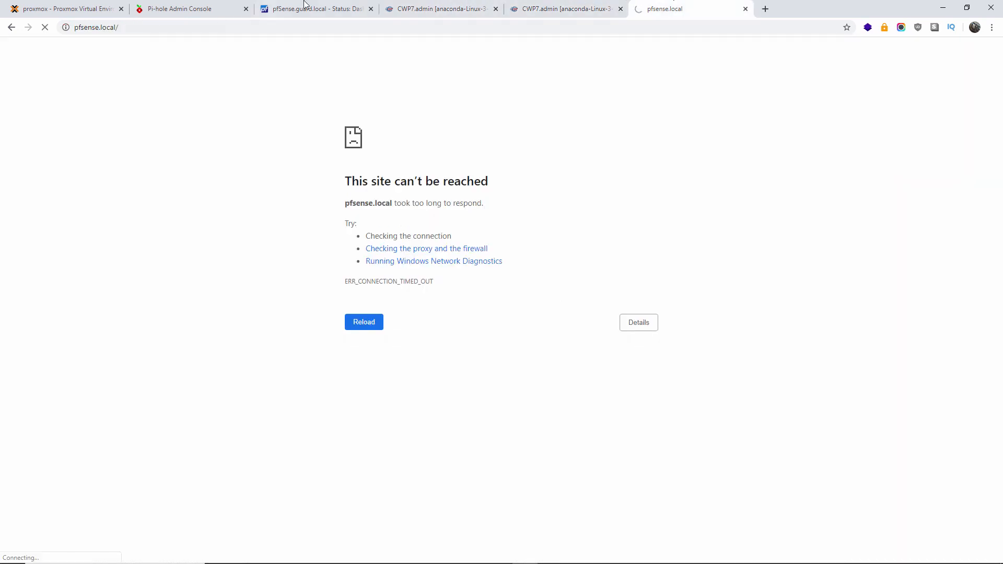
click(314, 9)
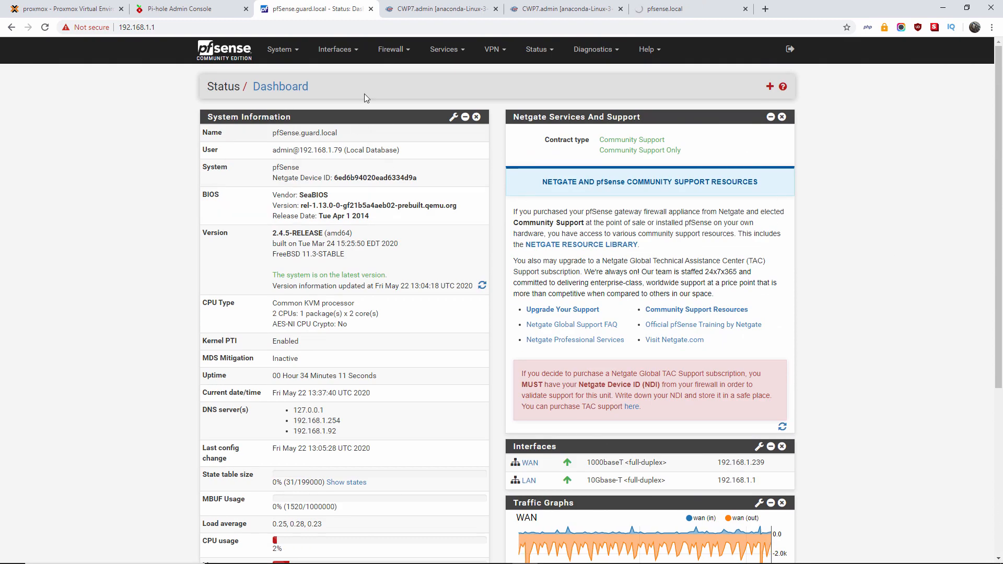
- Review the WAN firewall rules, then start a new NAT port forward rule
click(392, 49)
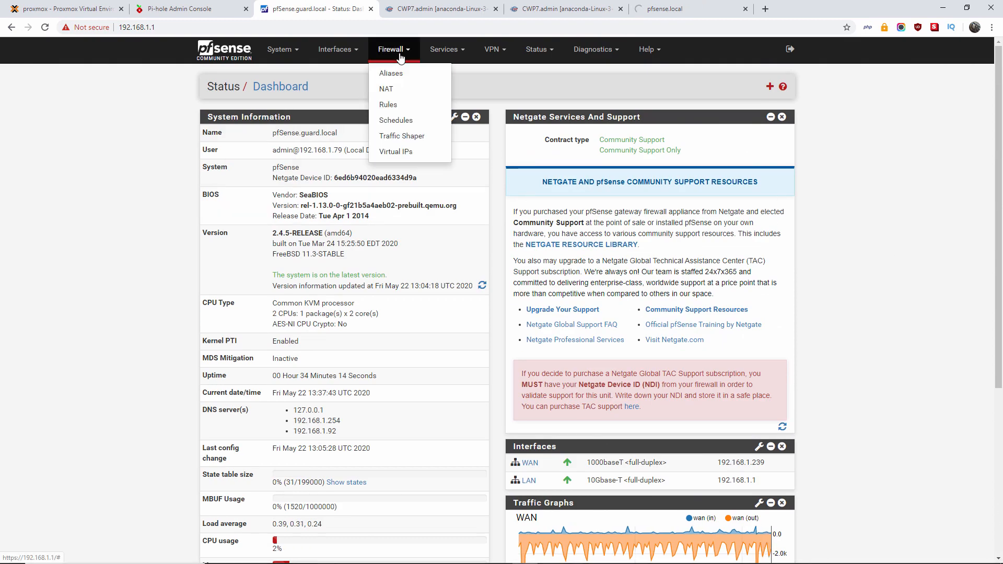
click(386, 89)
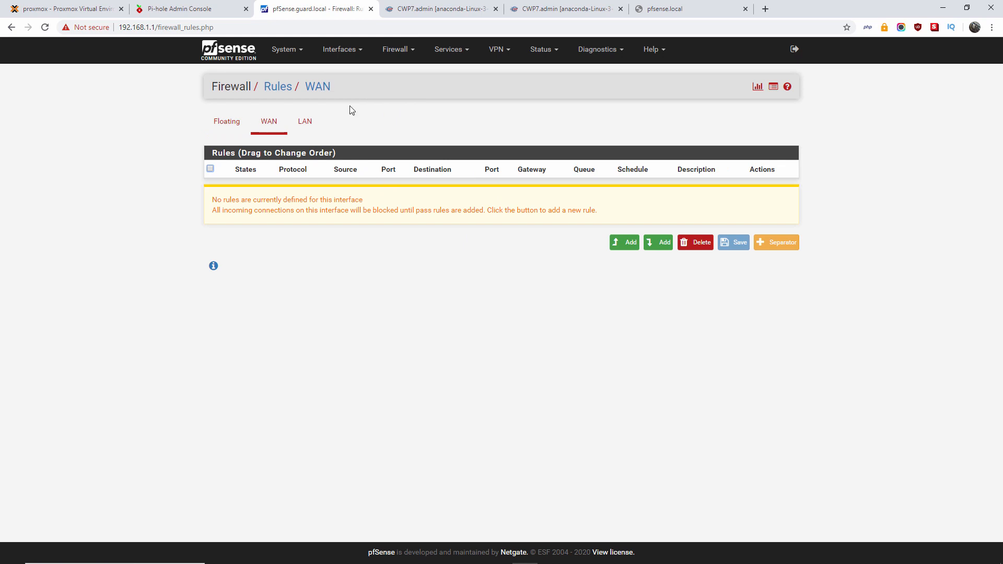
click(395, 49)
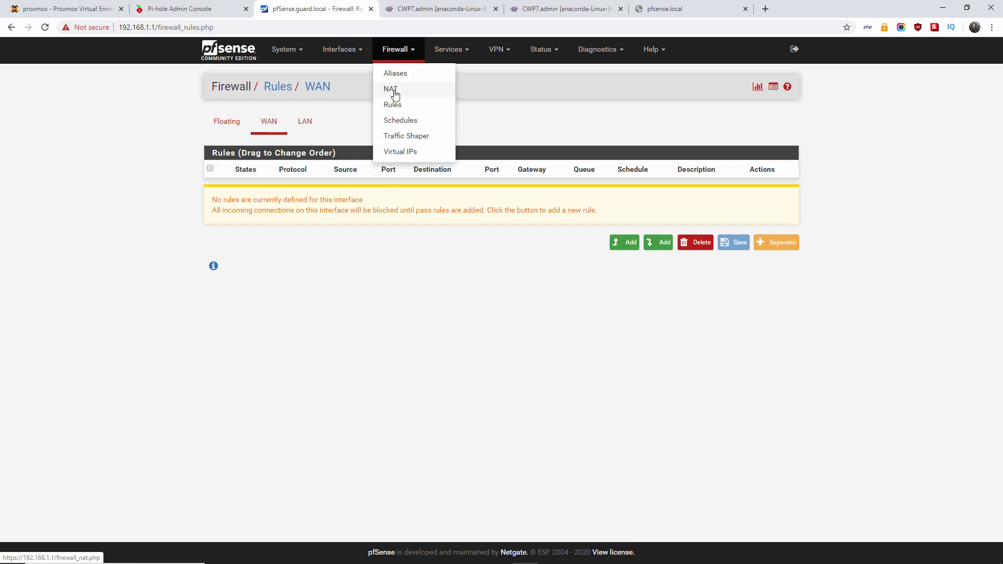
click(390, 88)
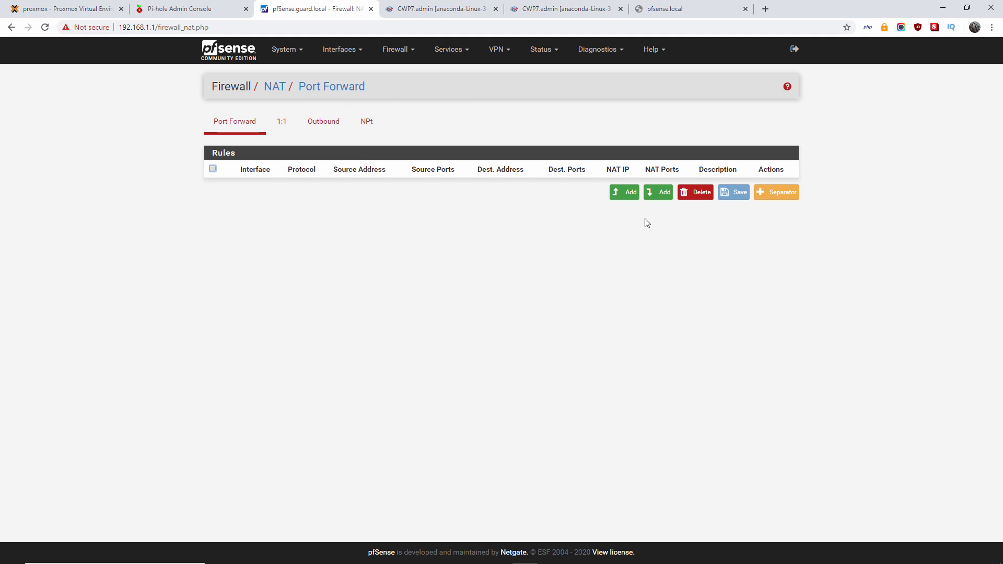
click(624, 193)
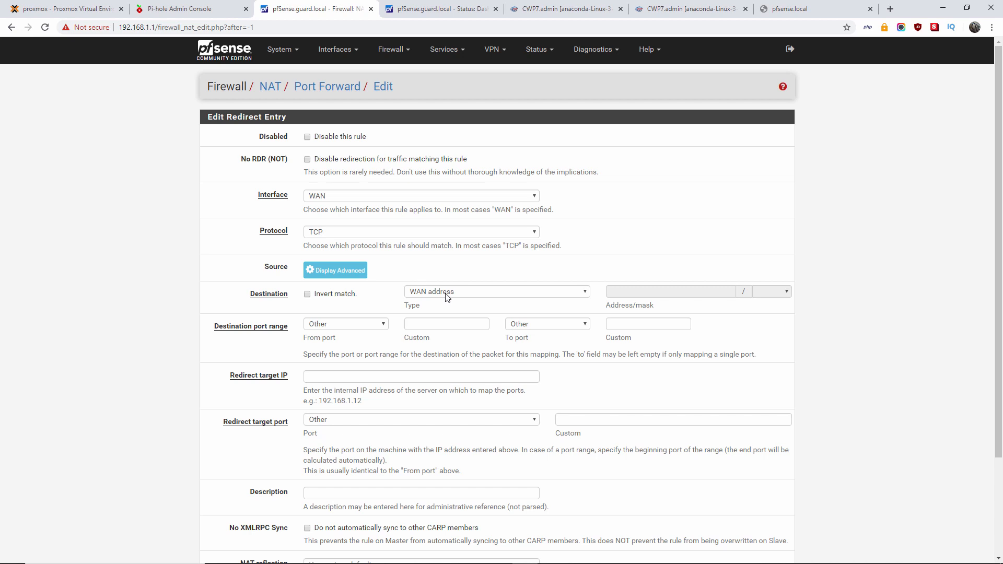
- Match any destination on ports 80 to 80 and copy the server IP 192.168.1.234 from CWP7
click(496, 292)
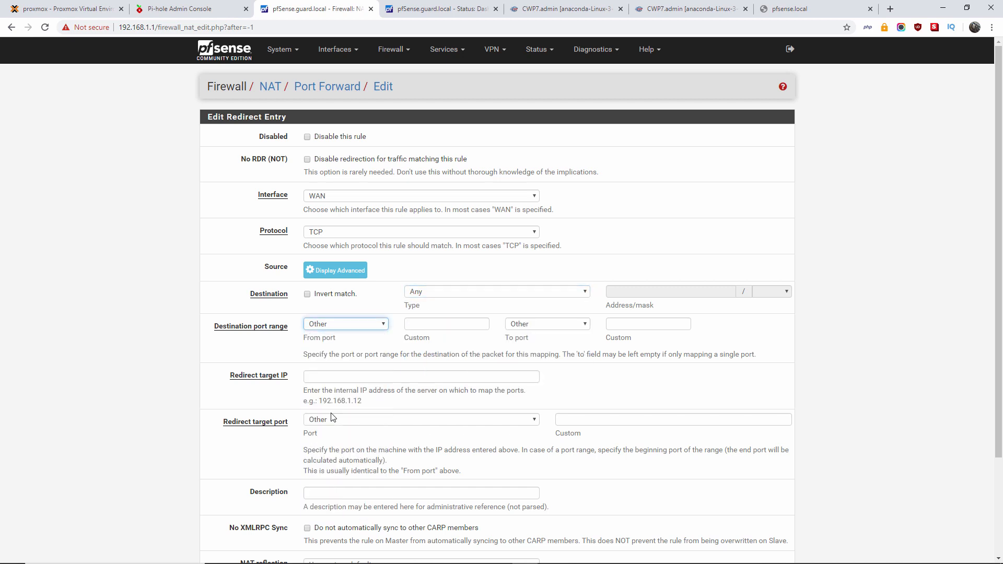
click(345, 323)
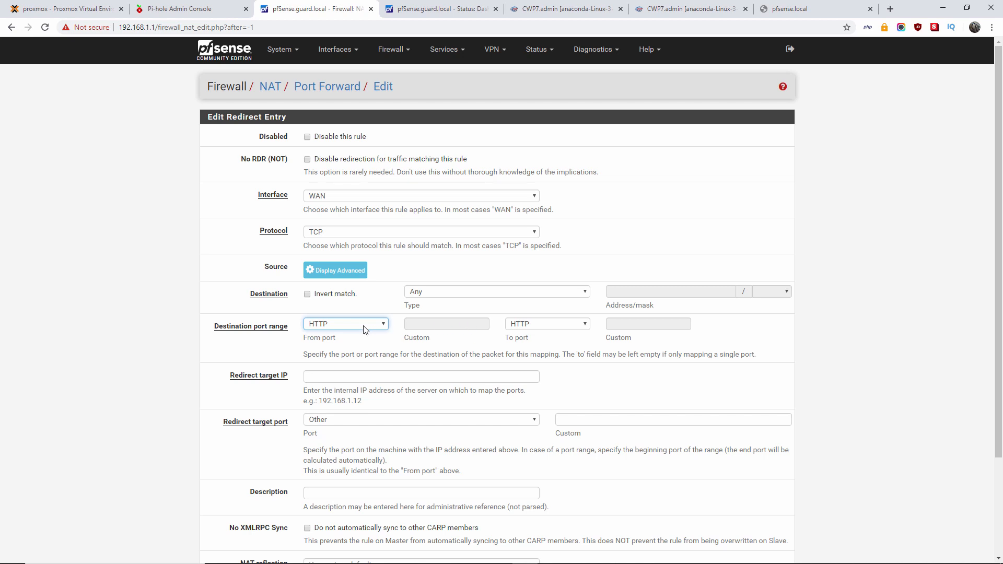
click(345, 324)
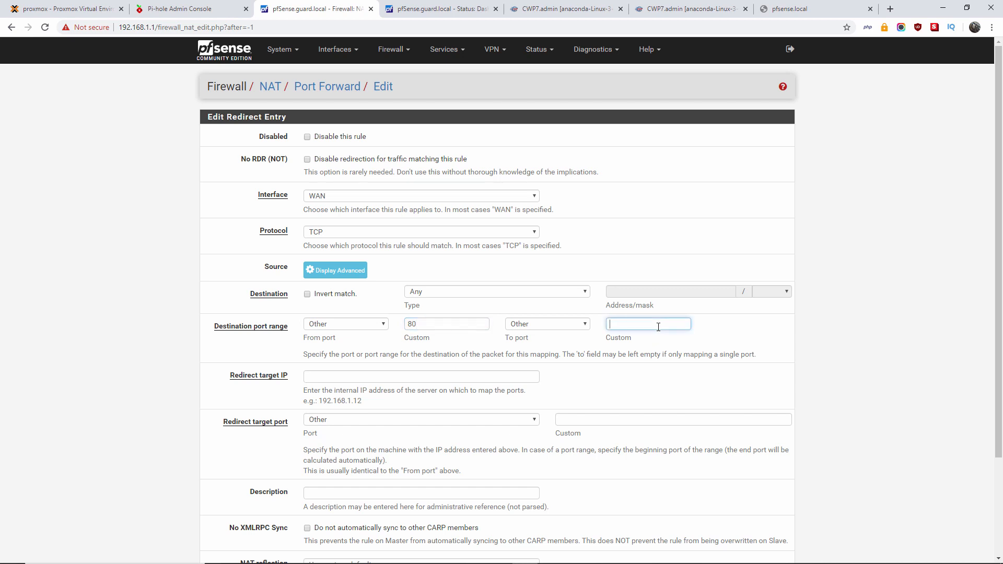
text(80)
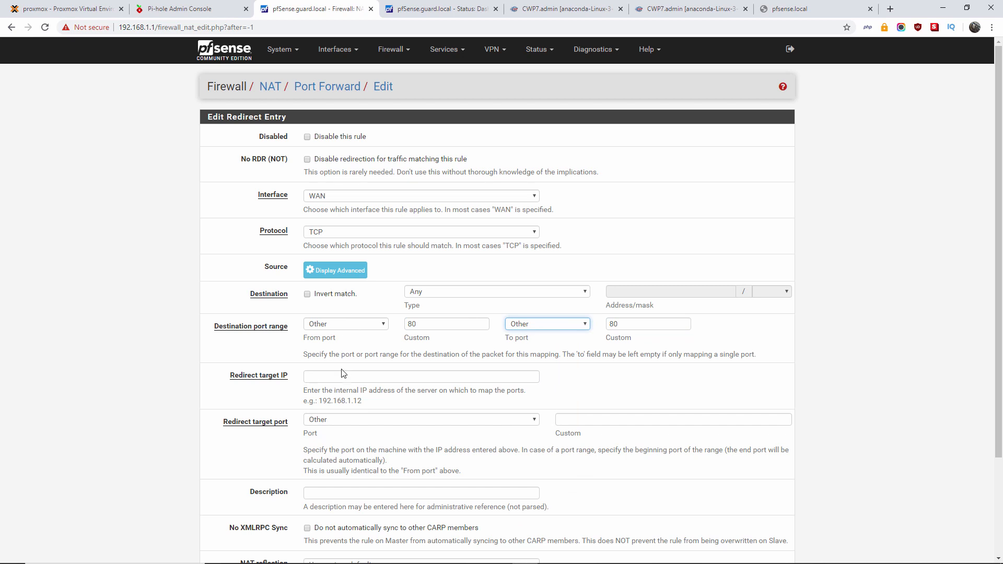
click(421, 376)
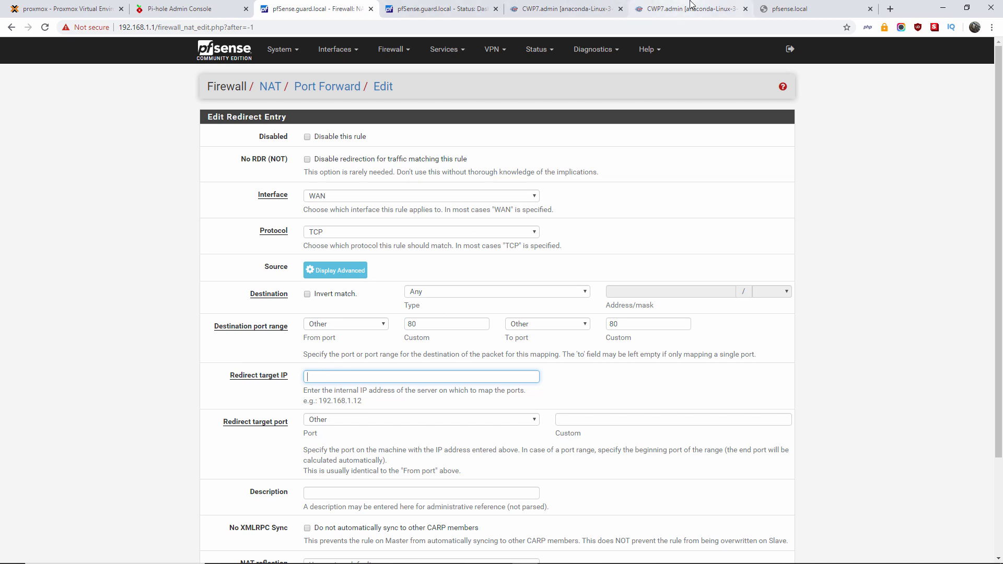
right_click(337, 216)
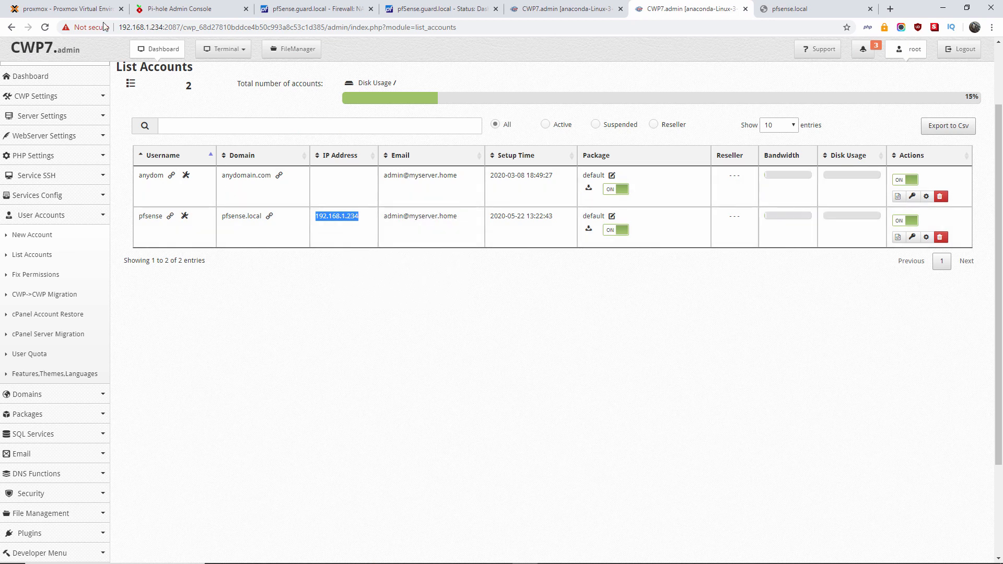
click(313, 9)
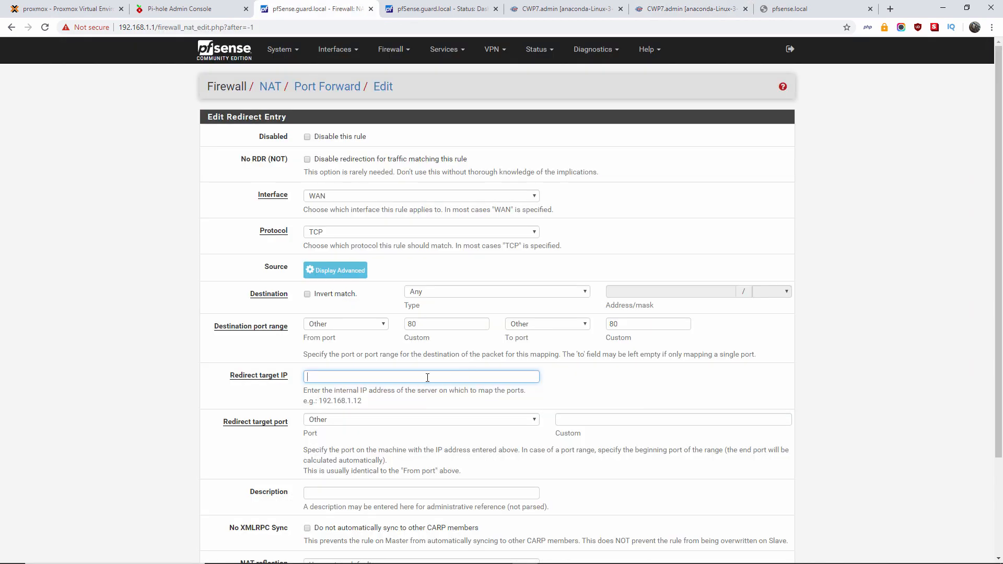
- Redirect the port forward to 192.168.1.234 on target port 80
right_click(421, 376)
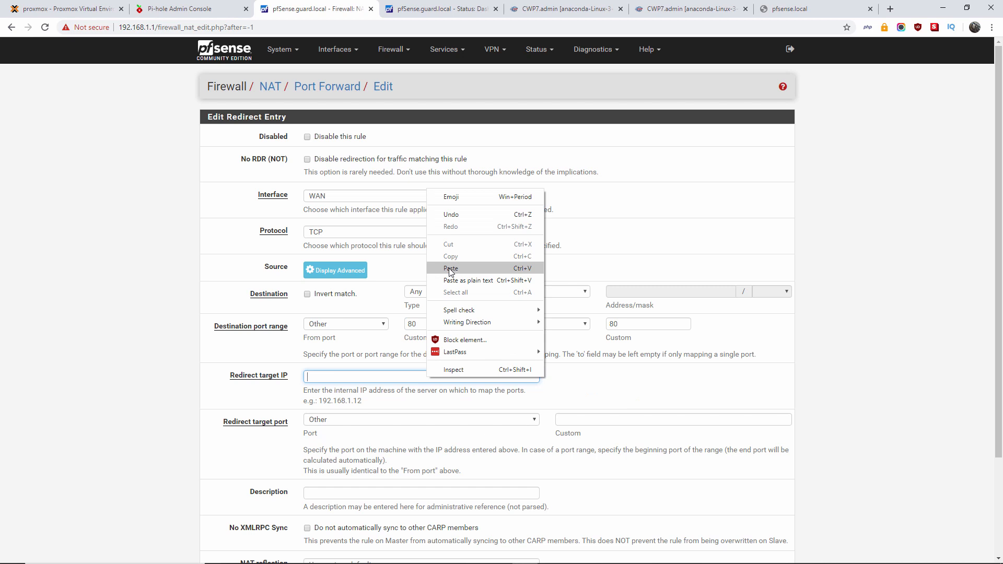
click(451, 269)
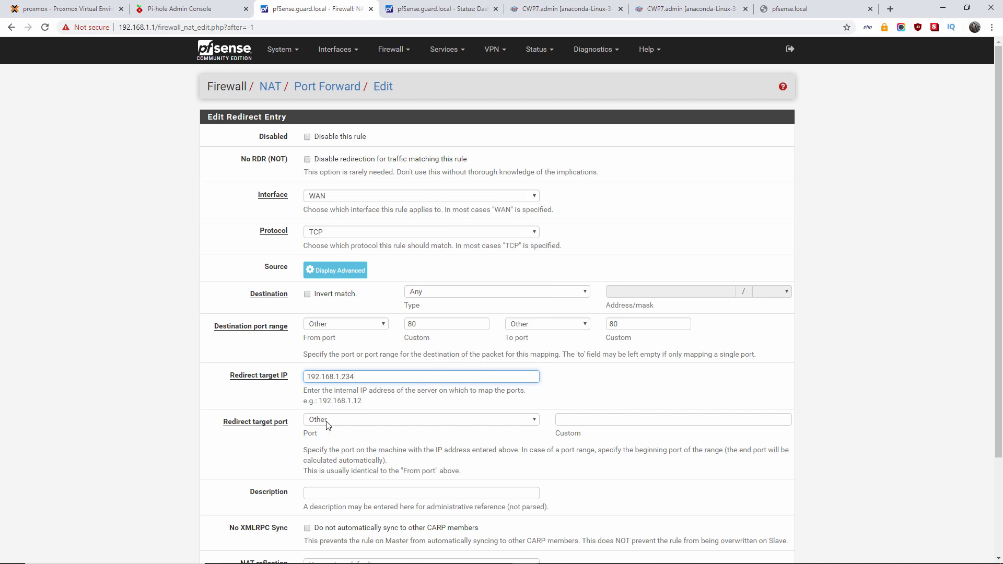
click(674, 419)
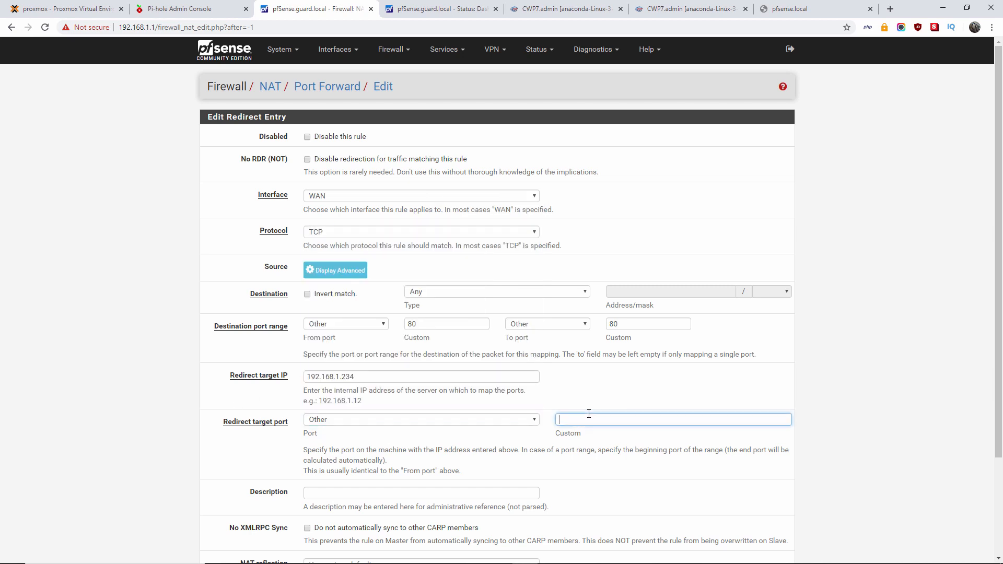
text(80)
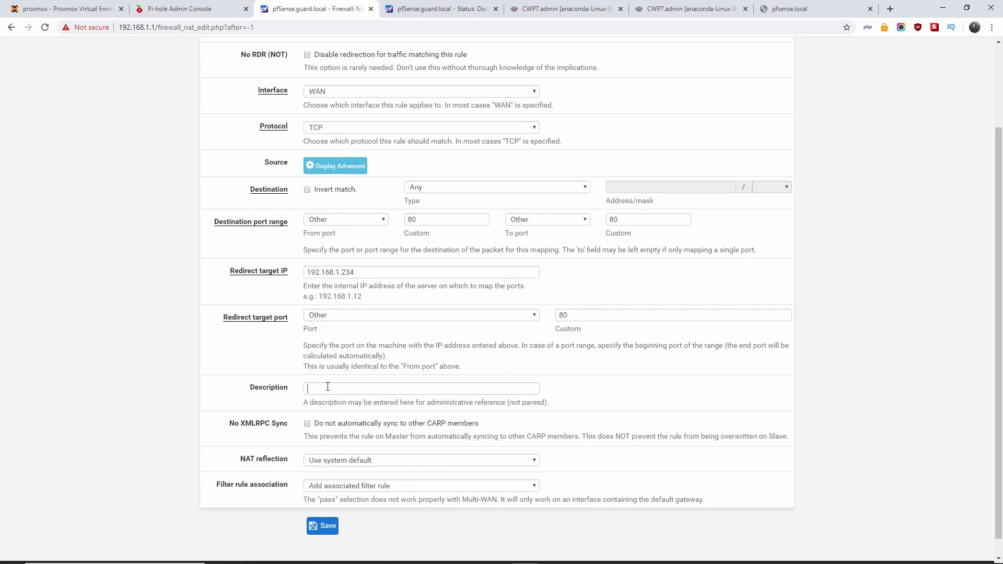
- Describe the rule as the pfsense.local redirect, keeping the associated filter rule
text(www pfsemse.)
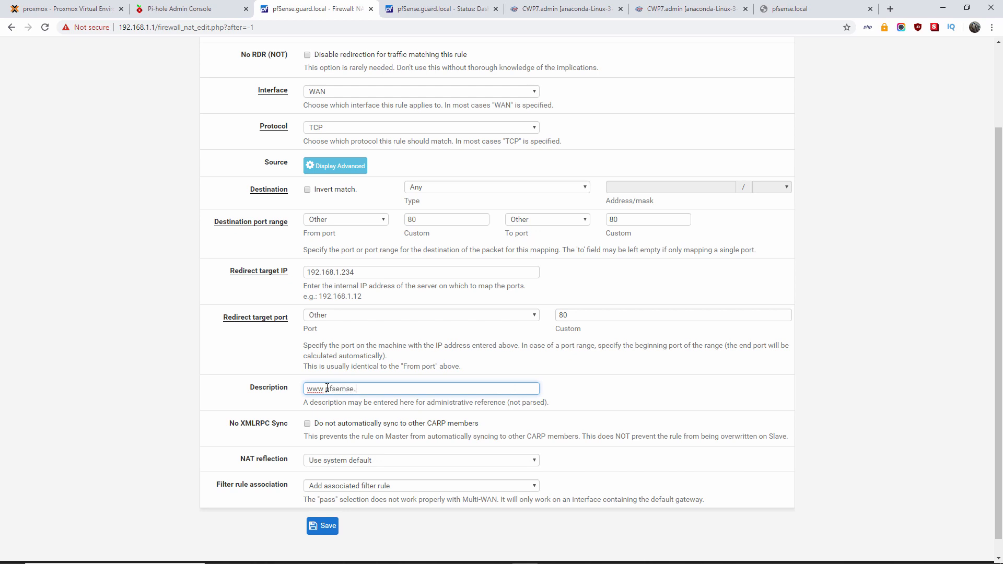
text(local)
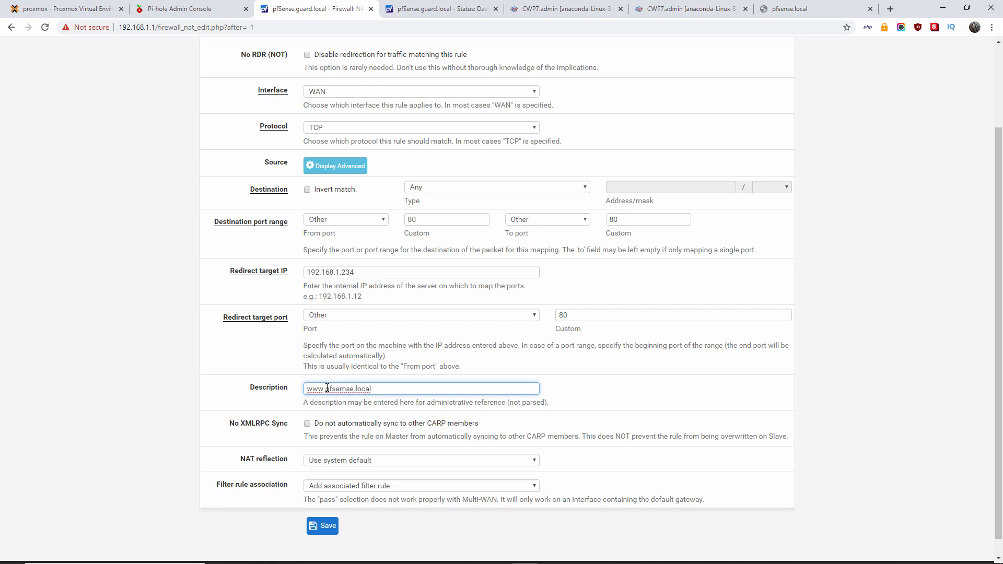
text(redirect)
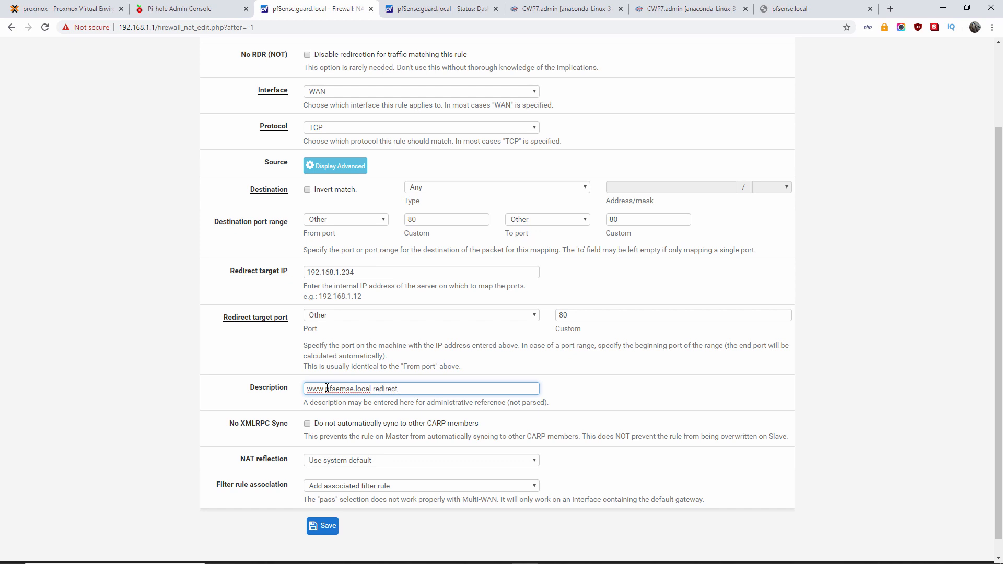
mouse_move(307, 468)
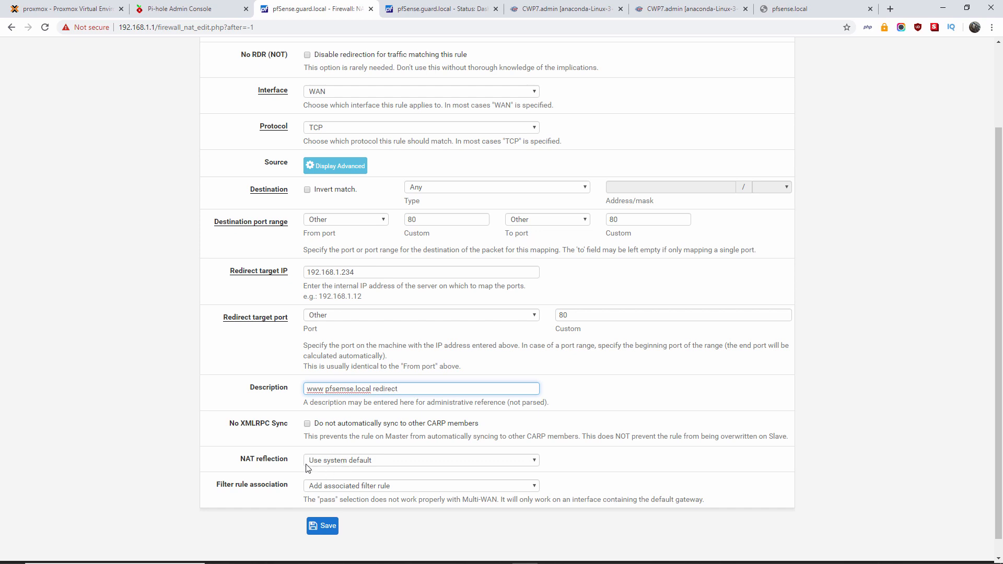
mouse_move(362, 480)
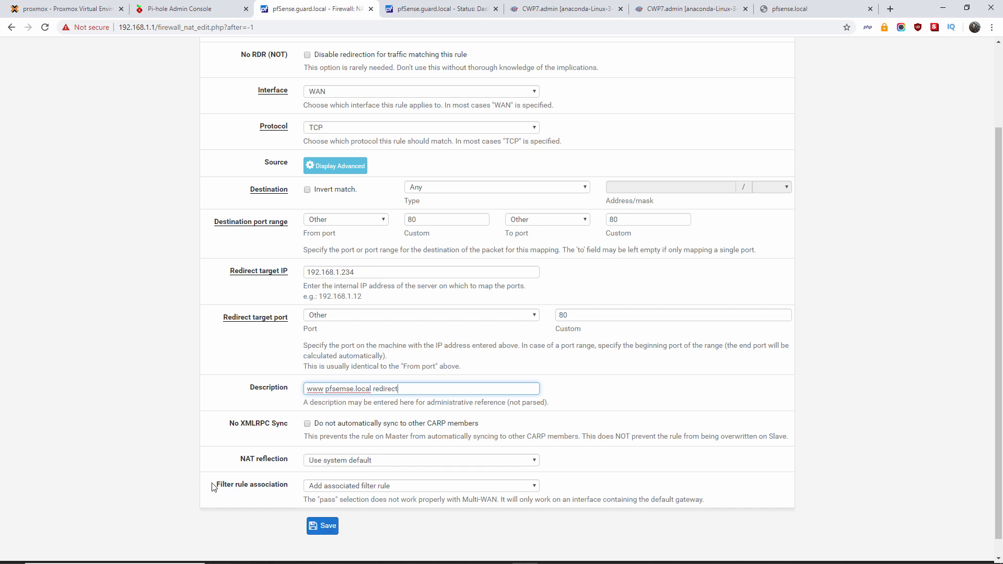
mouse_move(351, 493)
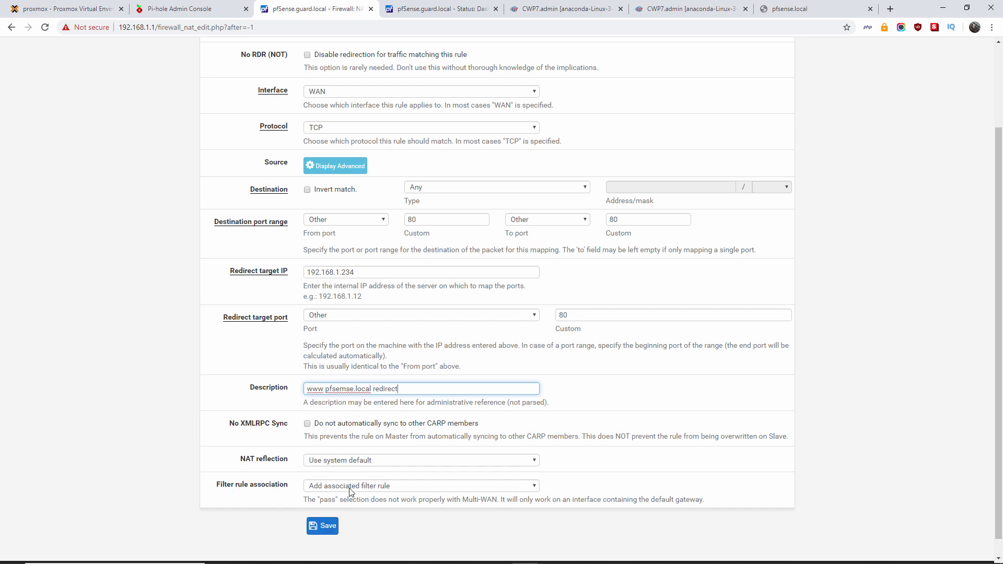
mouse_move(322, 319)
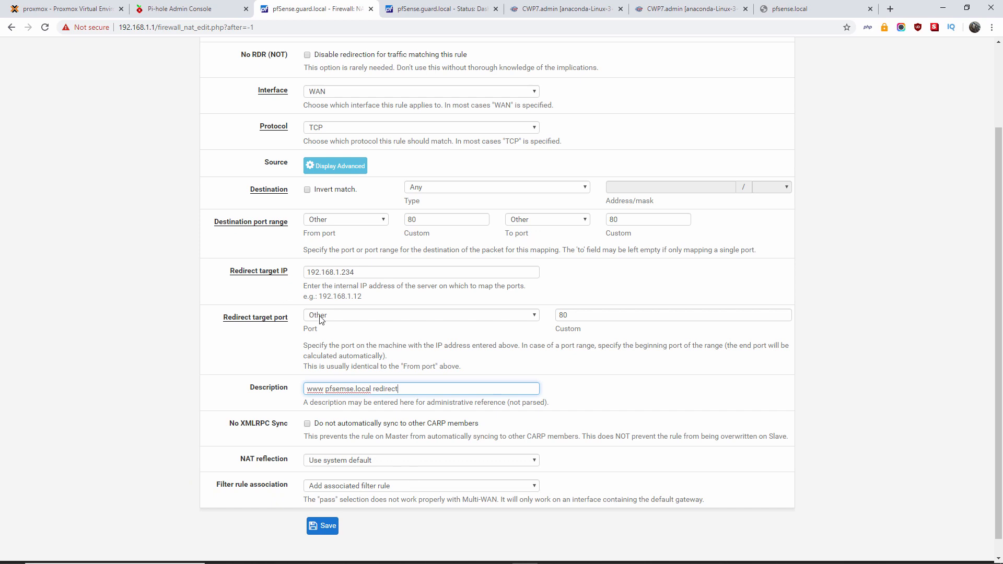
- Save the WAN TCP port 80 forward and apply the NAT configuration changes
click(322, 526)
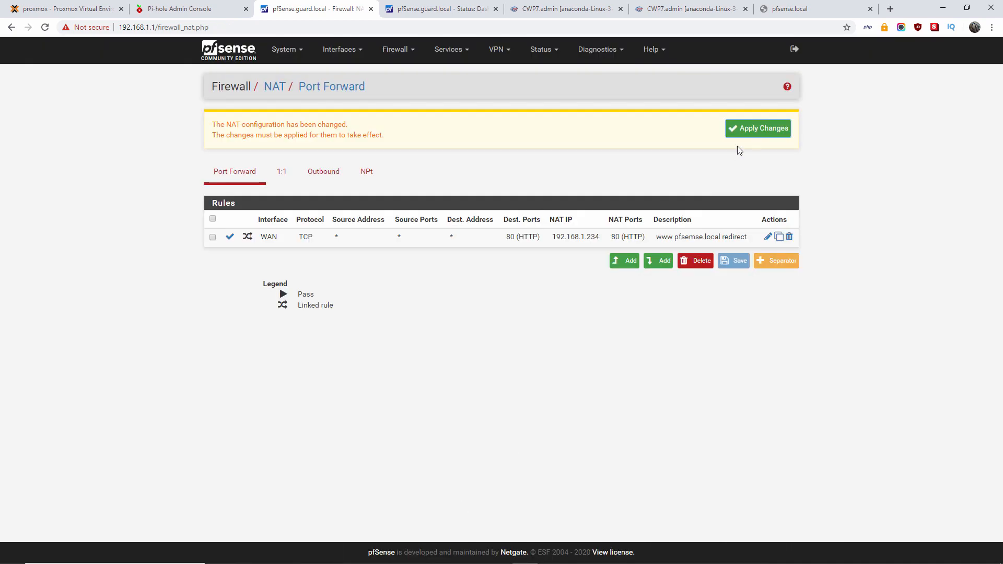
click(758, 127)
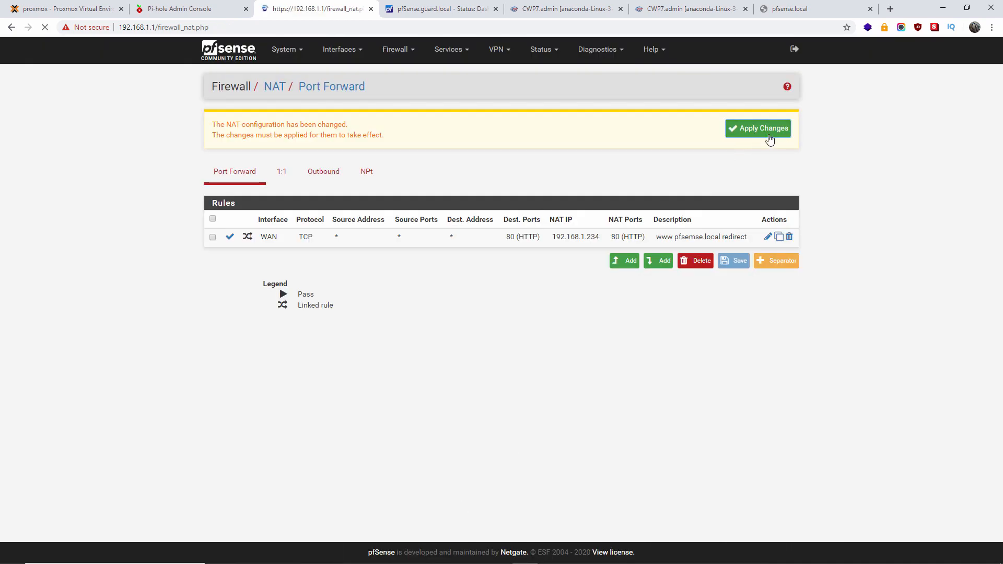
click(758, 128)
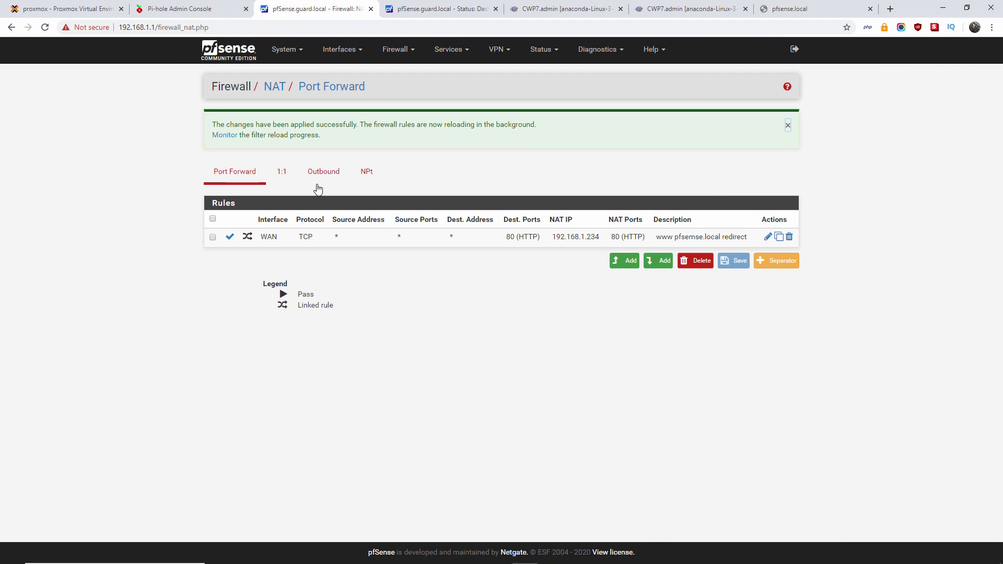
mouse_move(395, 49)
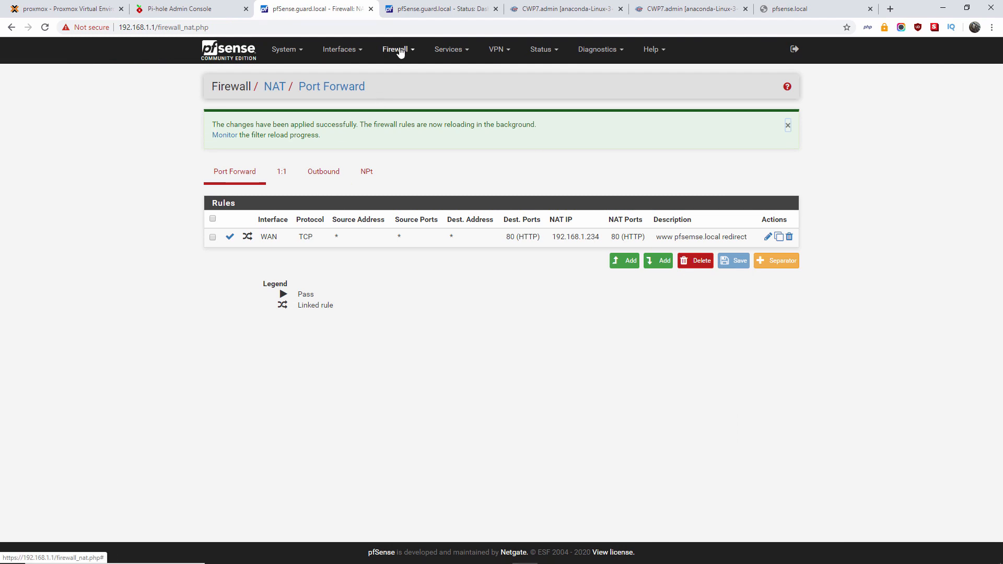
- Review the auto-created WAN rule passing TCP port 80 to 192.168.1.234 under Firewall Rules
click(395, 49)
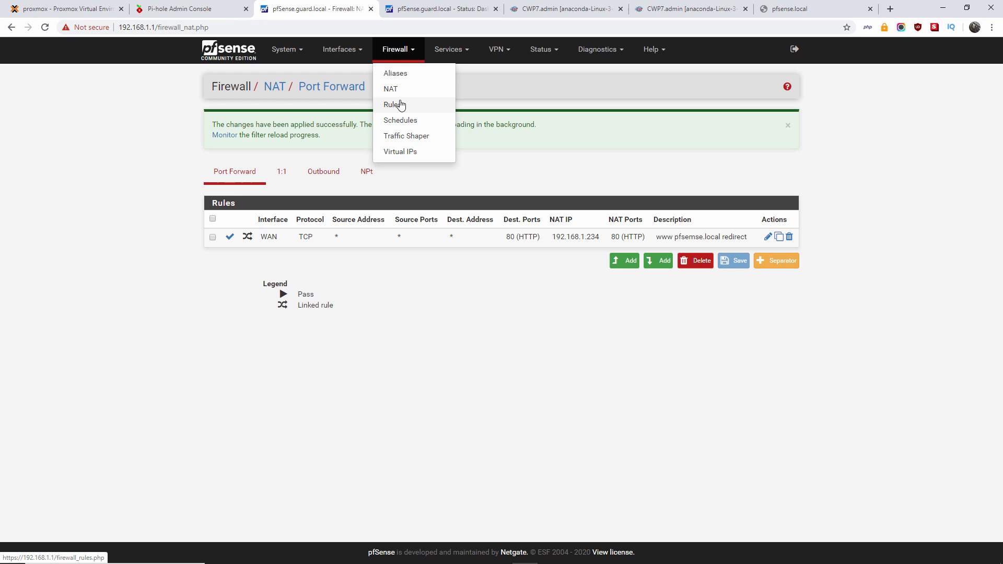
click(394, 105)
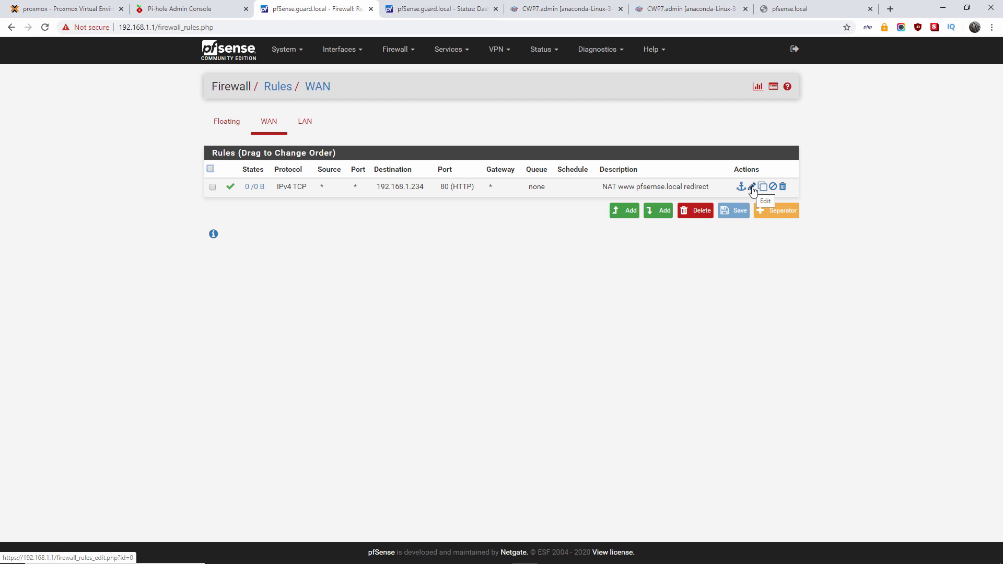
click(752, 186)
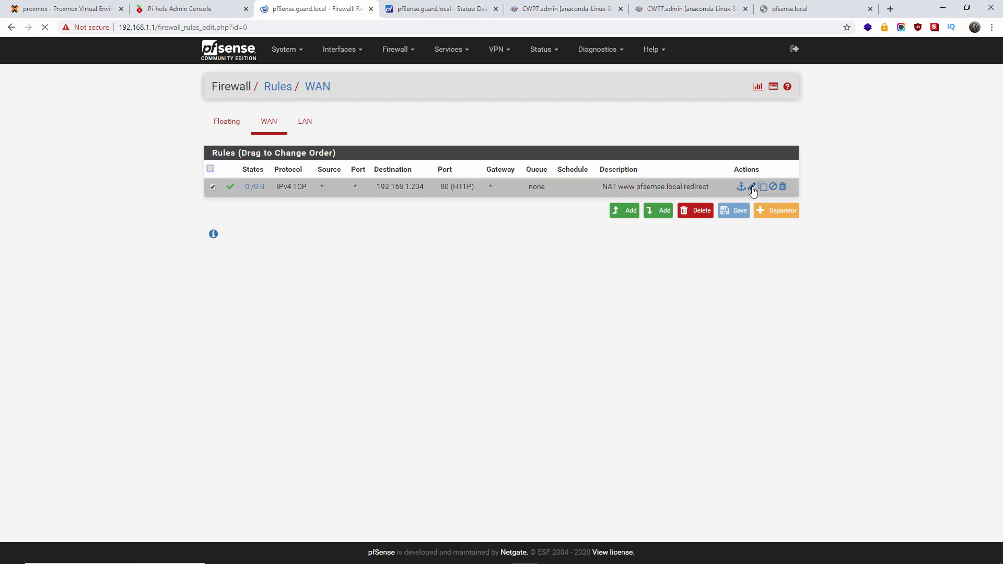
click(752, 186)
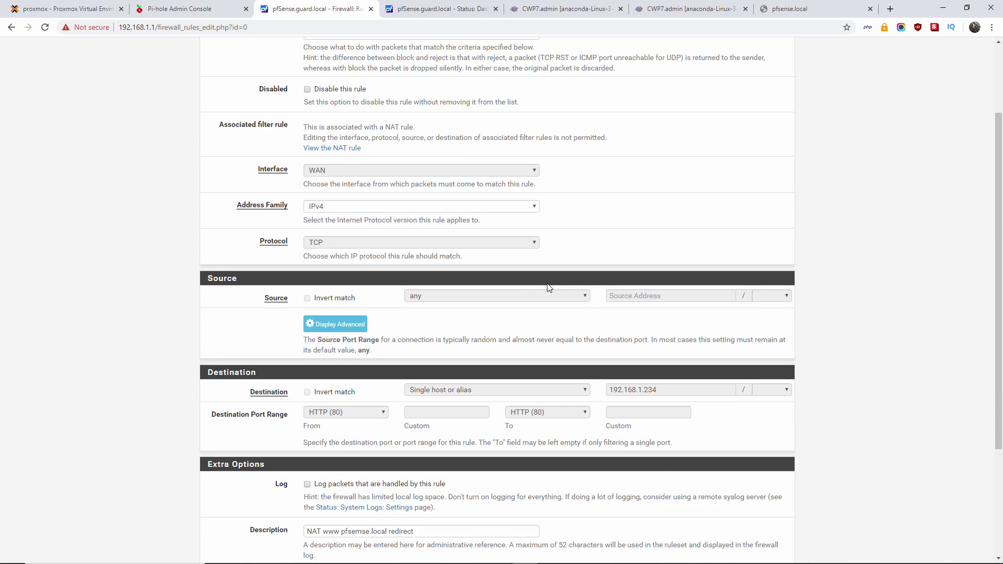
scroll(down, 3)
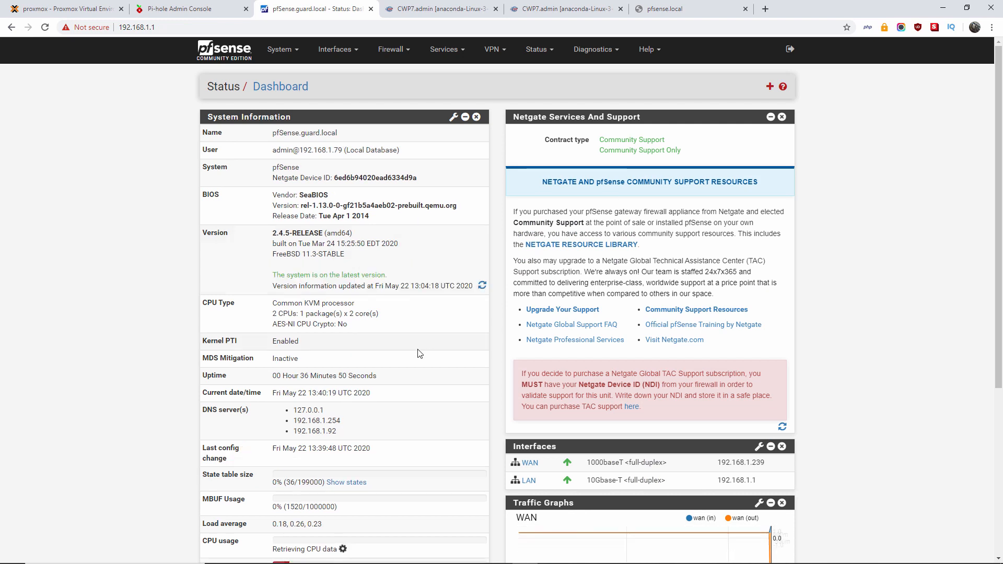
- Return to the pfsense.local page, still unreachable, and select its address for a retry
click(688, 8)
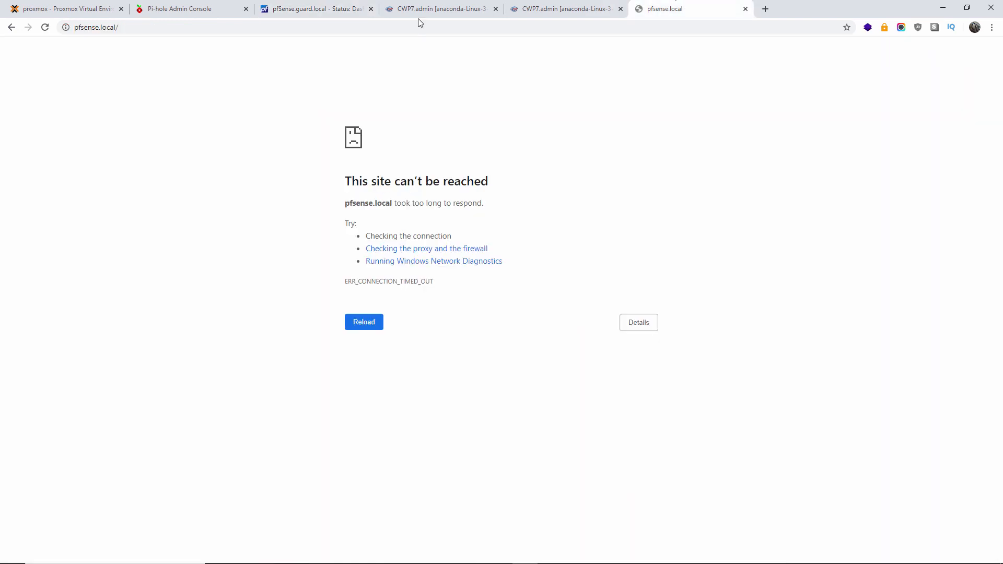
click(97, 27)
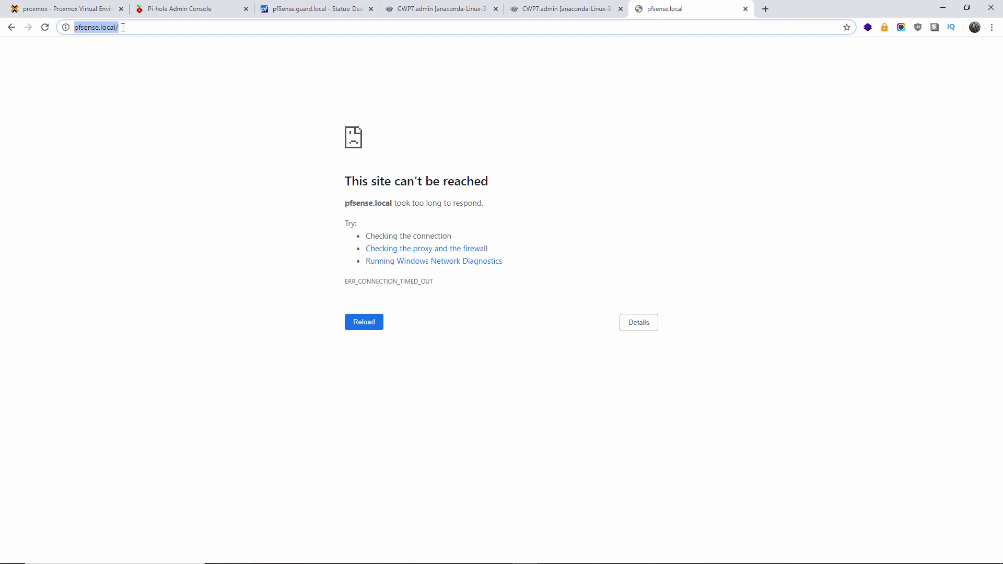